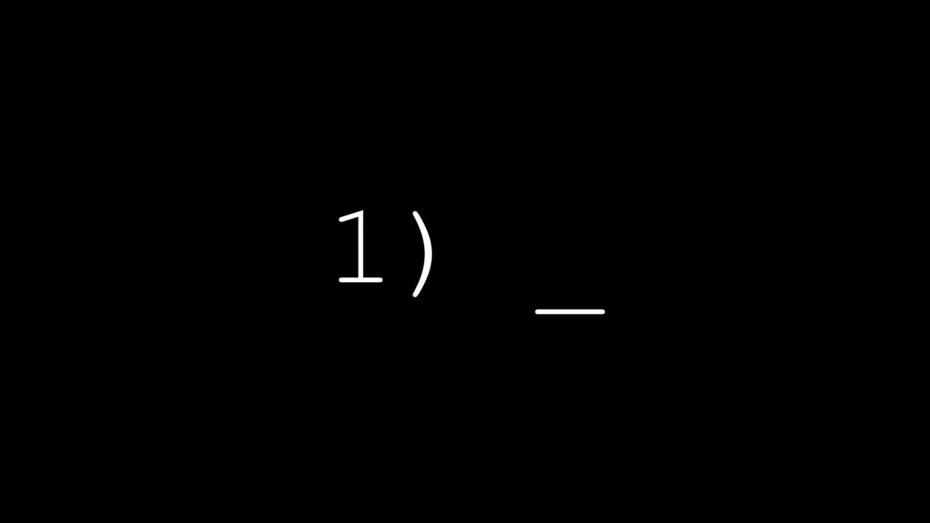
- List point 1) 'Biology' and point 2) 'Reciprocity' on the title card
type("Biology")
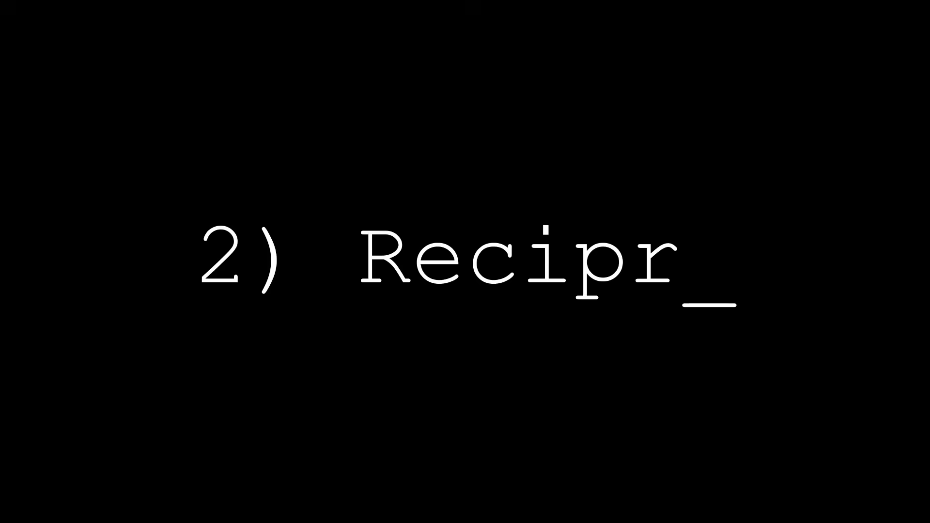
type("ocity")
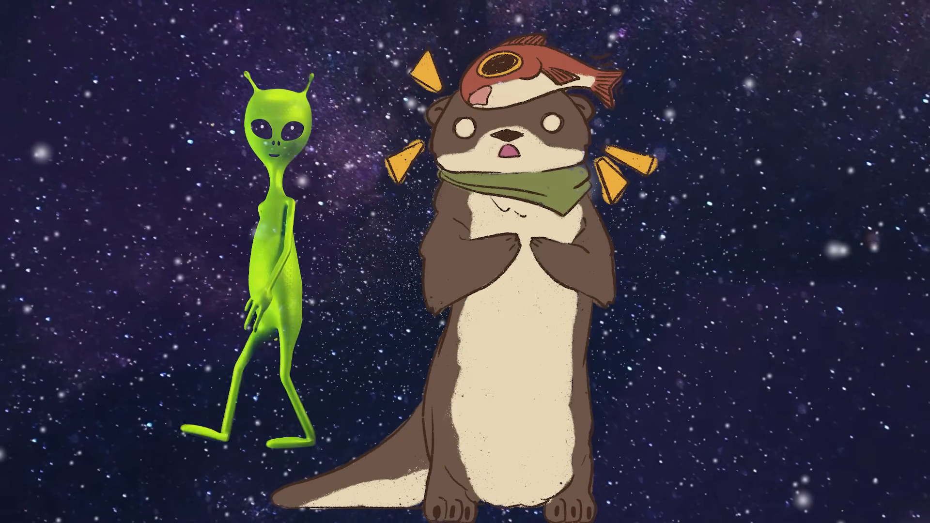
- Enter point 1) 'Natural Numbers' and point 2) 'Rank Order' on the black title card
type("Natu")
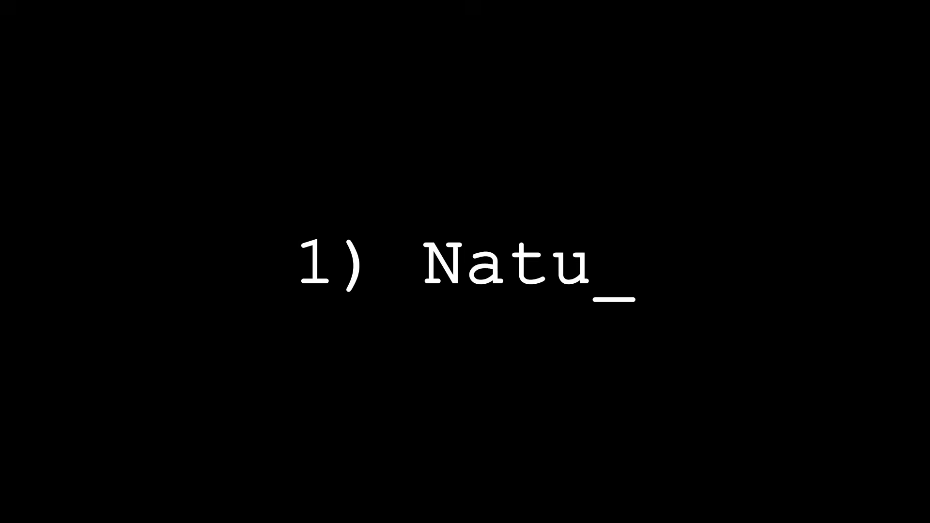
type("ral Numbers")
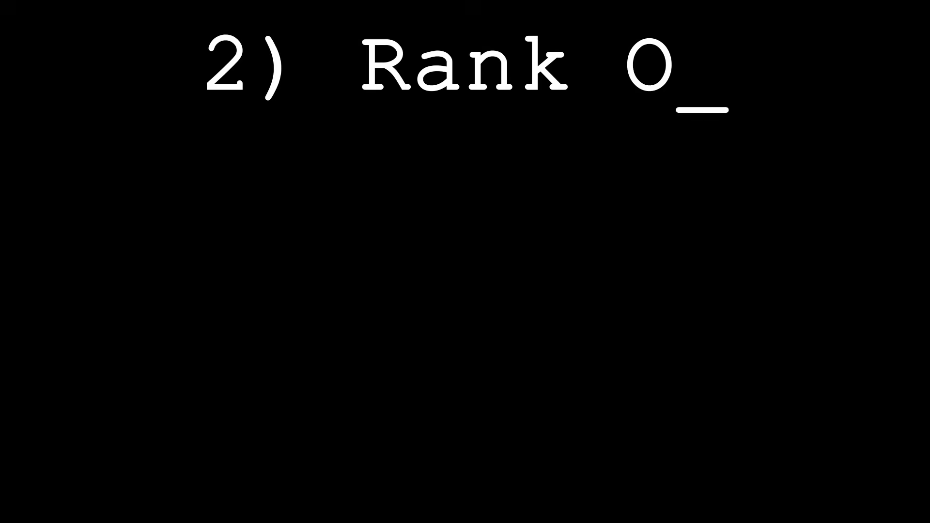
type("rder")
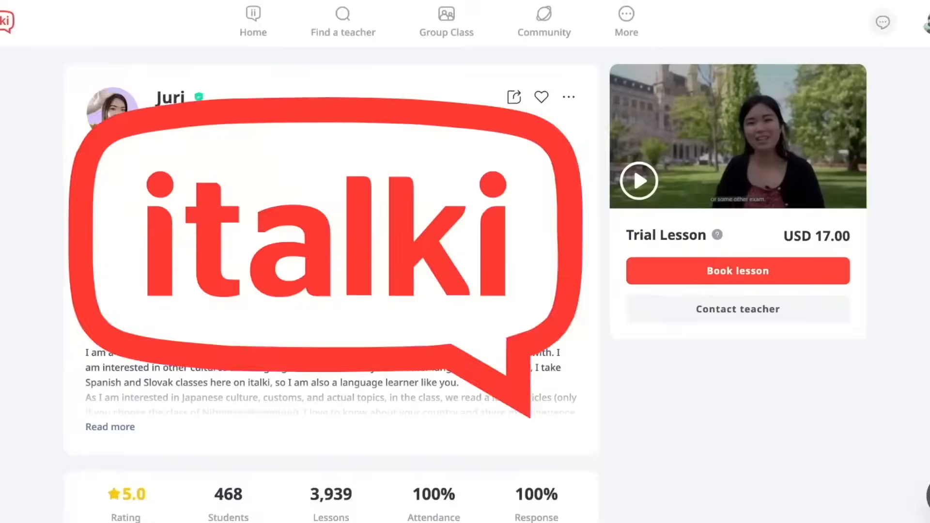
- Scroll the tutor profile to Japanese Lessons, then browse the Find a teacher tutor list
scroll("down", 3)
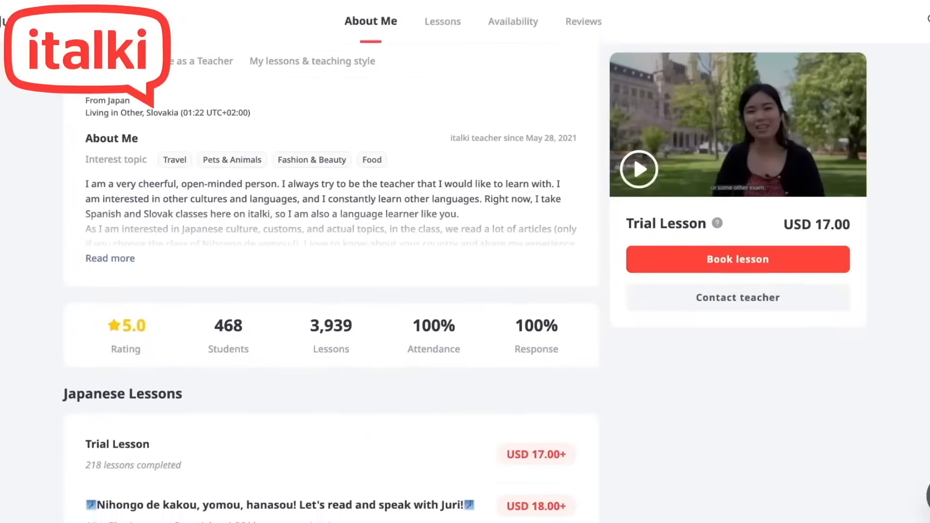
scroll("down", 3)
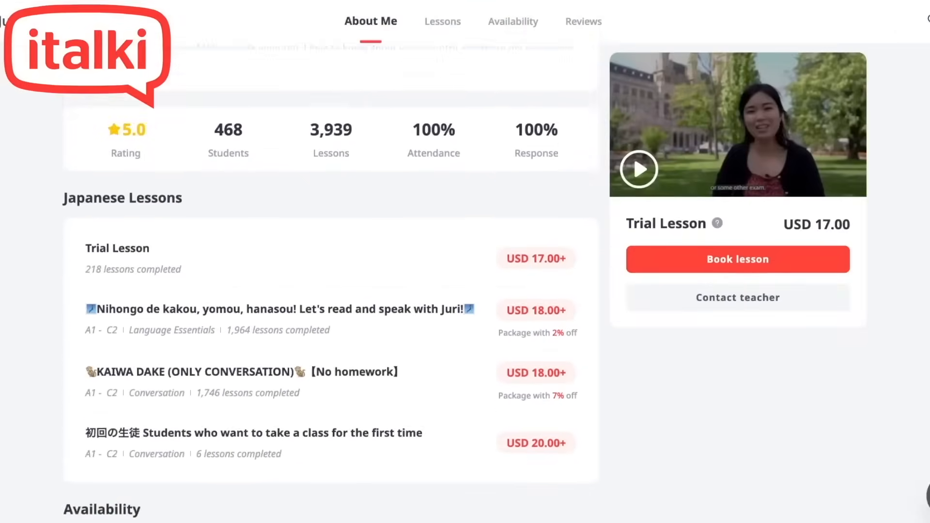
left_click(438, 21)
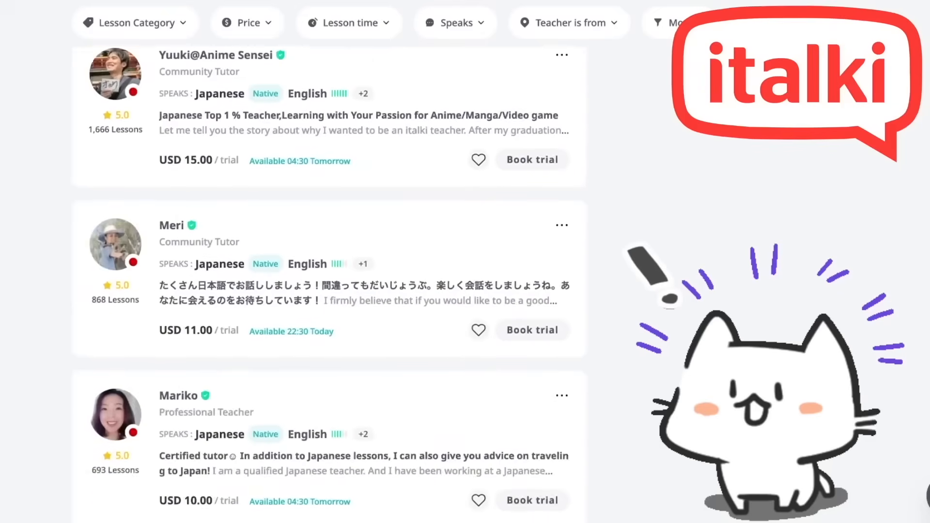
scroll("down", 3)
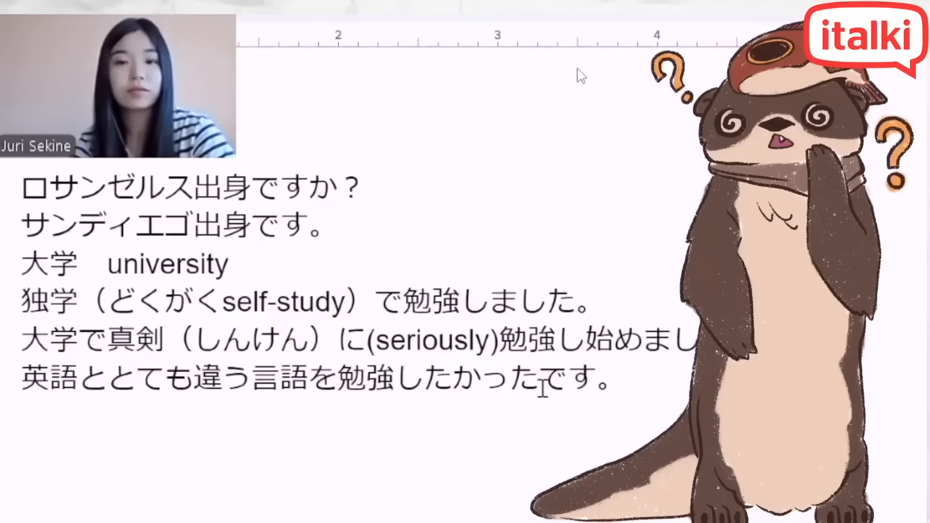
- Add 'だから、ドイツ語やフランス語を勉強したくなかった' and 'それから and then' to the lesson notes
type("だから、ドイツ語やフランス語を勉強したくなかった")
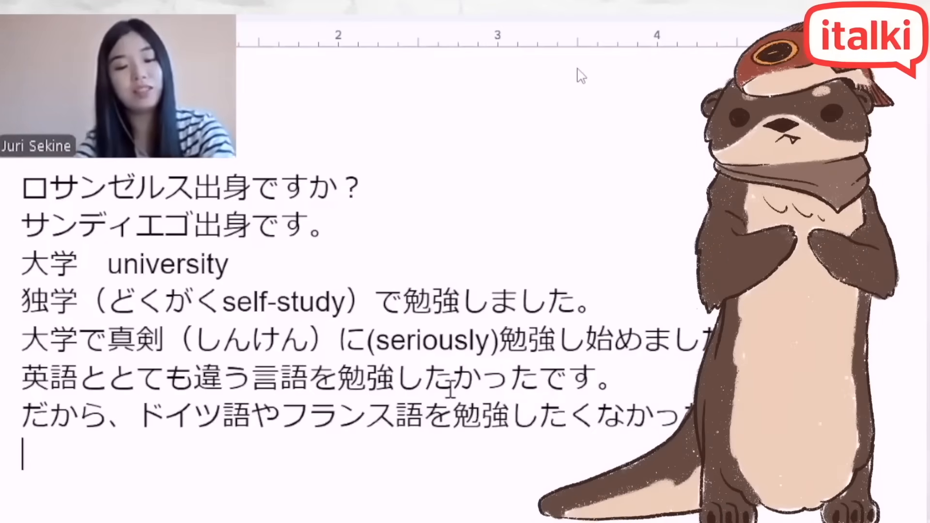
type("それから　and then")
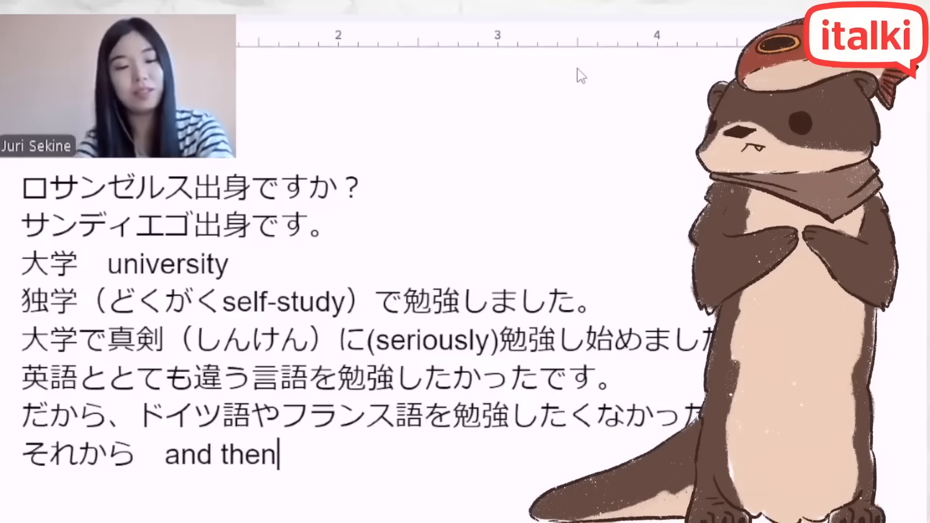